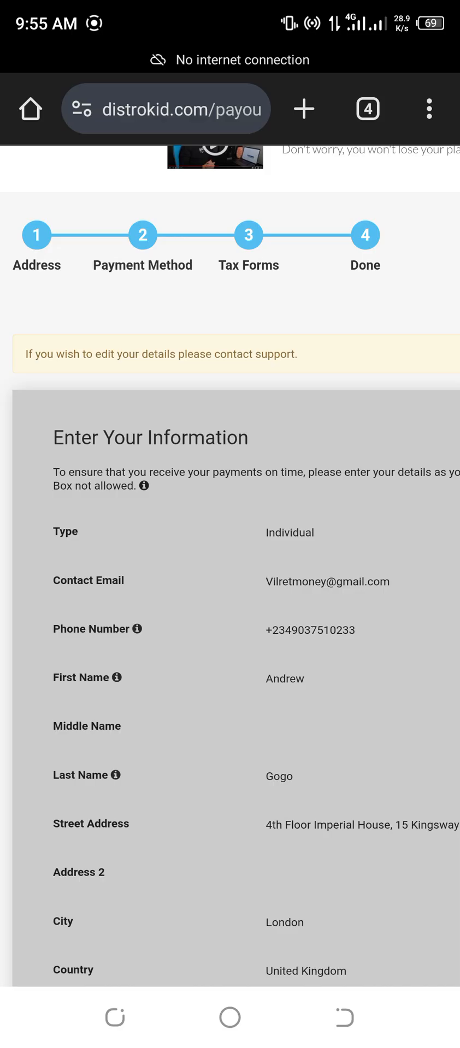
Step: Zoom out the Tipalti payout form and go back to DistroKid's My Music page
{"action": "double_click", "coordinate": [272, 354]}
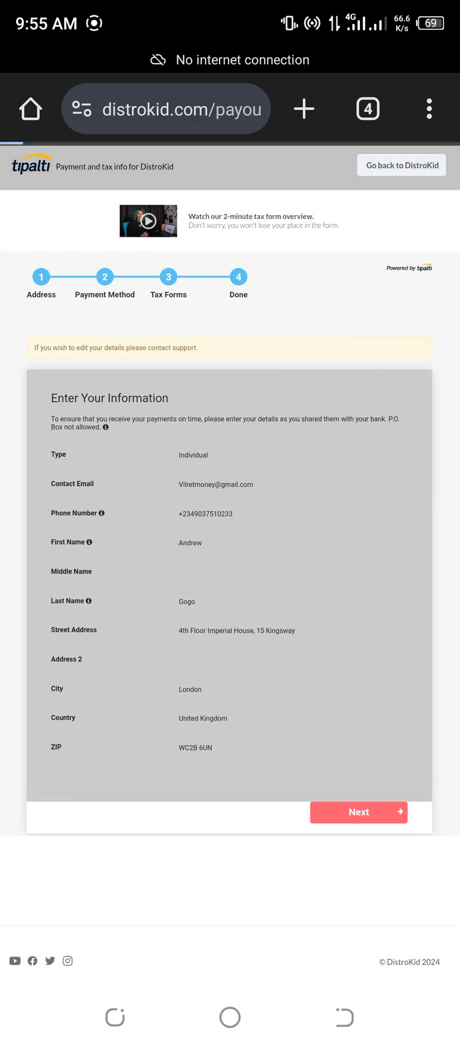
{"action": "left_click", "coordinate": [401, 165]}
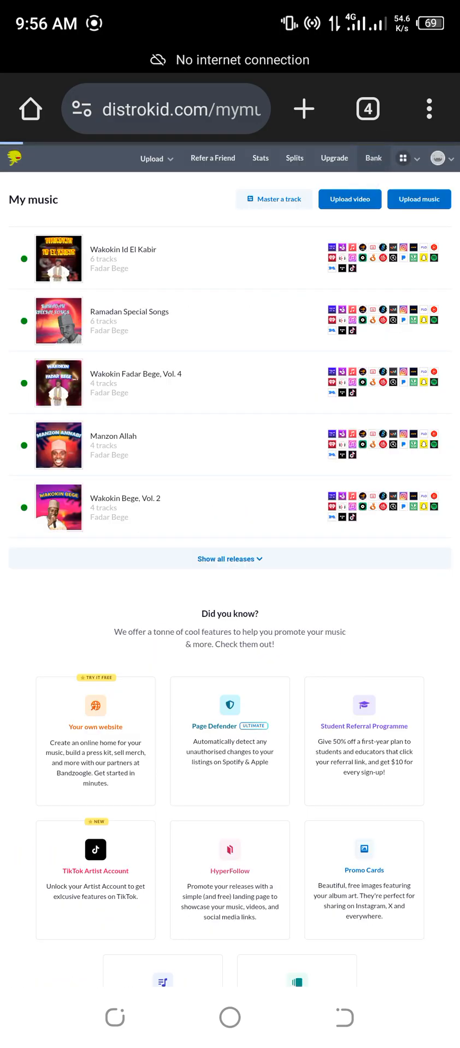
Step: Show the Android app switcher with the Gmail verification code email visible
{"action": "left_click", "coordinate": [373, 158]}
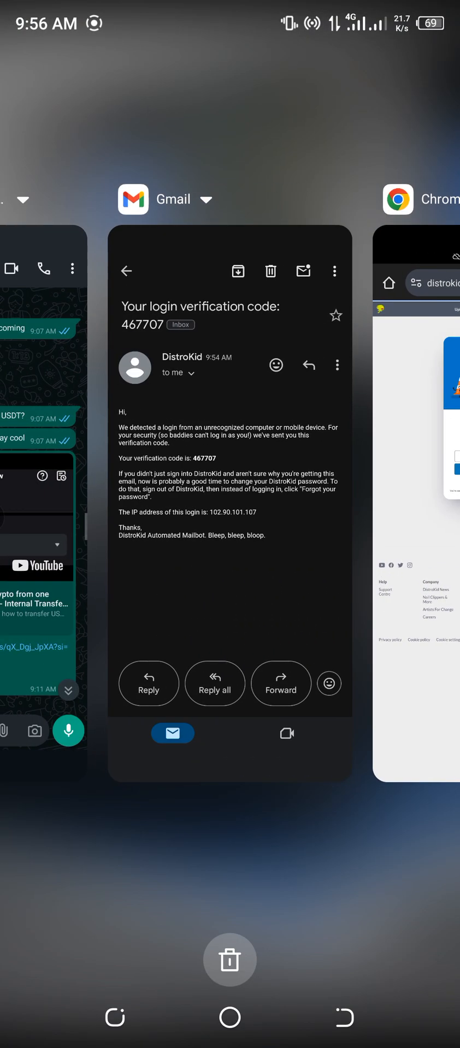
Step: Reopen Chrome on the DistroKid help center and start the Dave assistant chat
{"action": "left_click", "coordinate": [230, 501]}
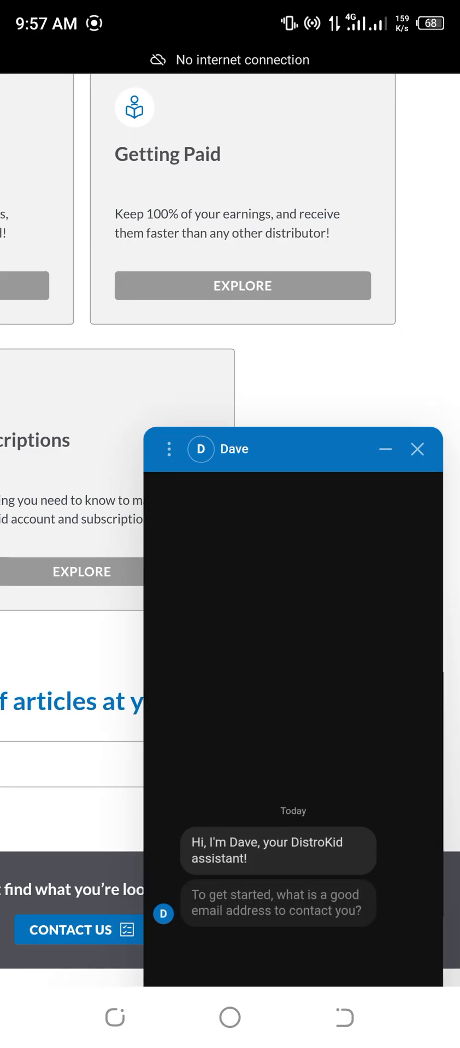
{"action": "left_click", "coordinate": [291, 477]}
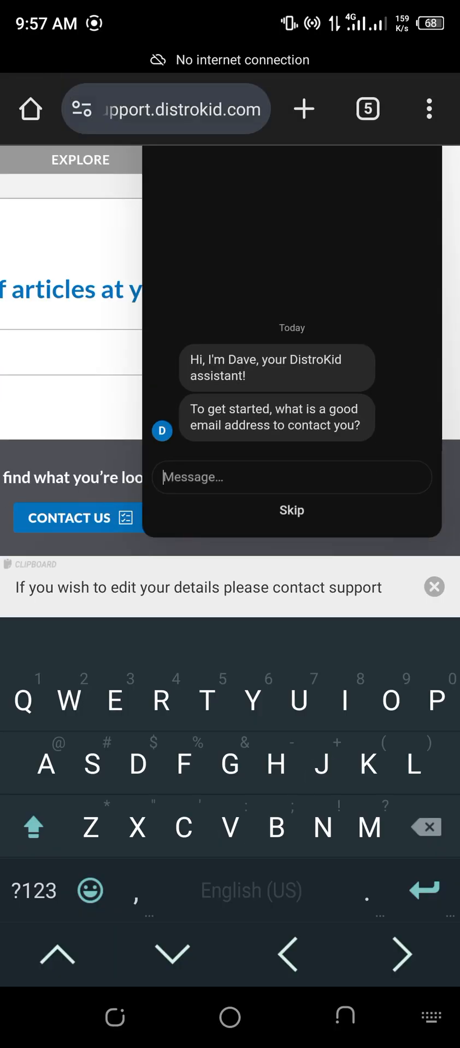
{"action": "type", "text": "Jiggy"}
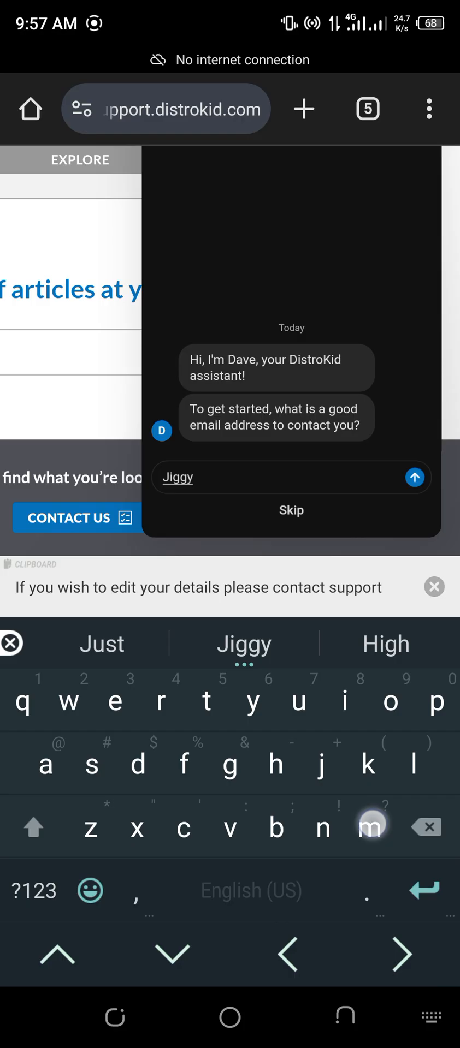
{"action": "type", "text": "mbbs"}
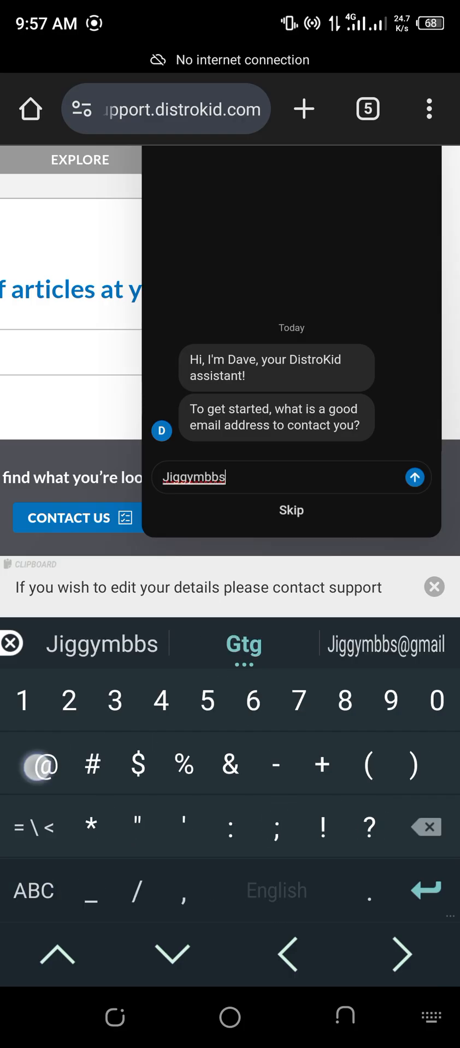
{"action": "left_click", "coordinate": [383, 643]}
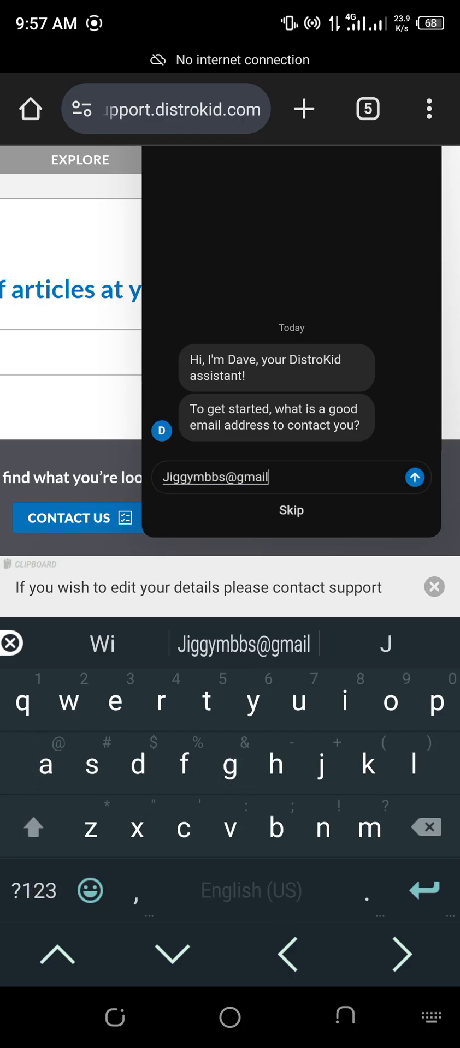
{"action": "type", "text": ".com"}
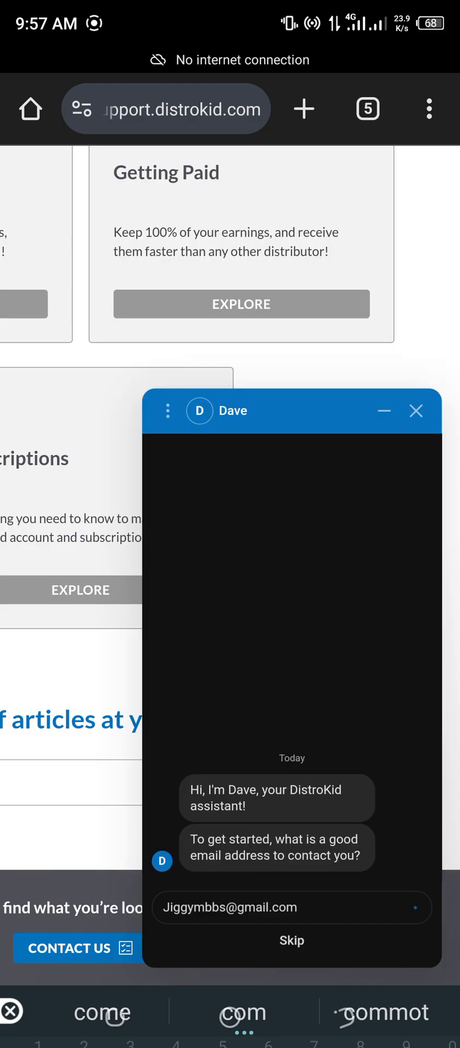
{"action": "left_click", "coordinate": [414, 908]}
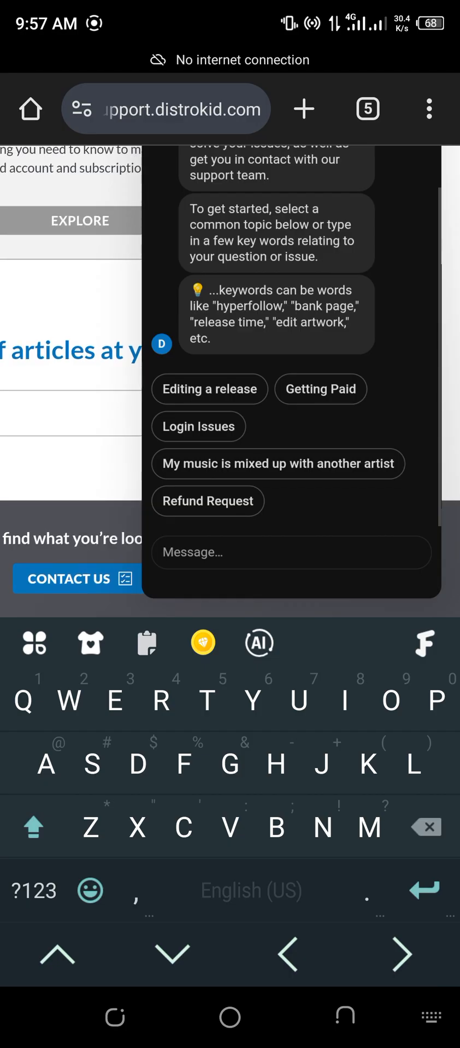
Step: Send 'I need help with my Withdrawal' and bring up the request date picker
{"action": "left_click", "coordinate": [291, 552]}
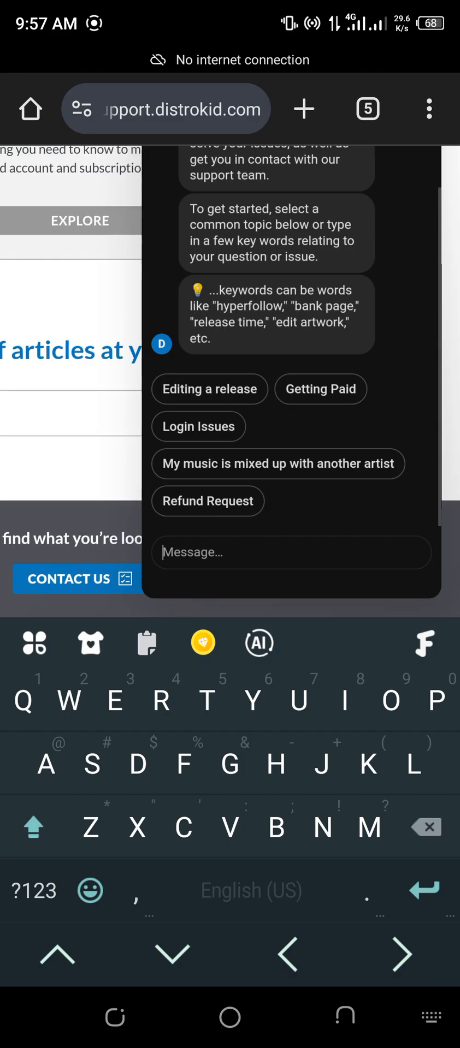
{"action": "type", "text": "Wi"}
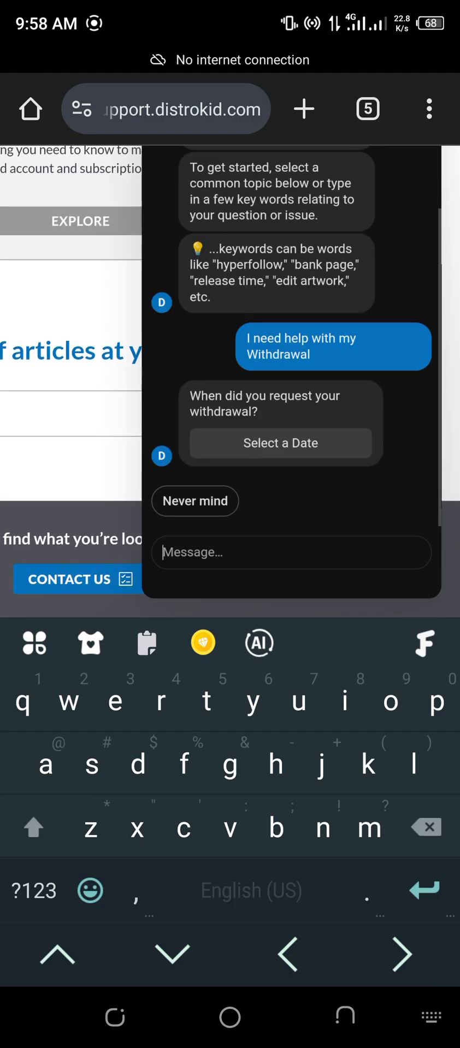
{"action": "left_click", "coordinate": [280, 442]}
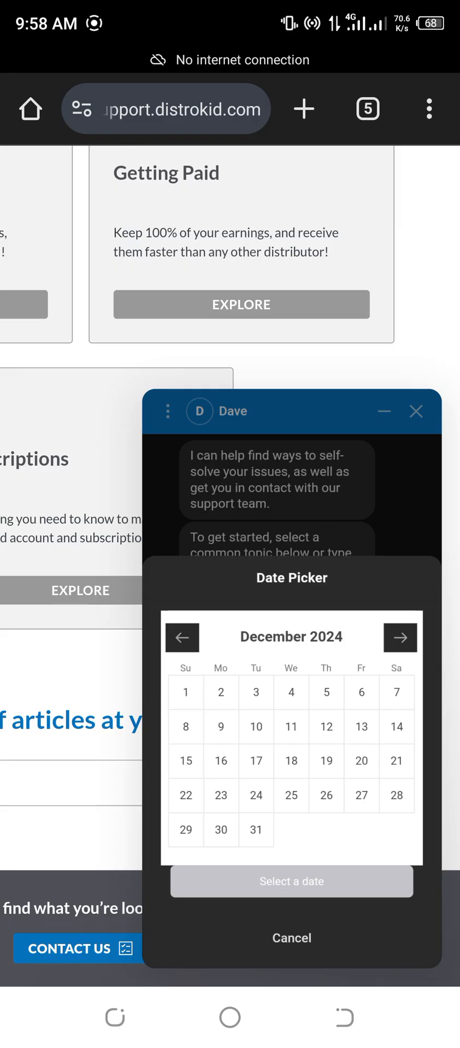
Step: Confirm November 15, 2024 as the withdrawal request date
{"action": "left_click", "coordinate": [182, 637]}
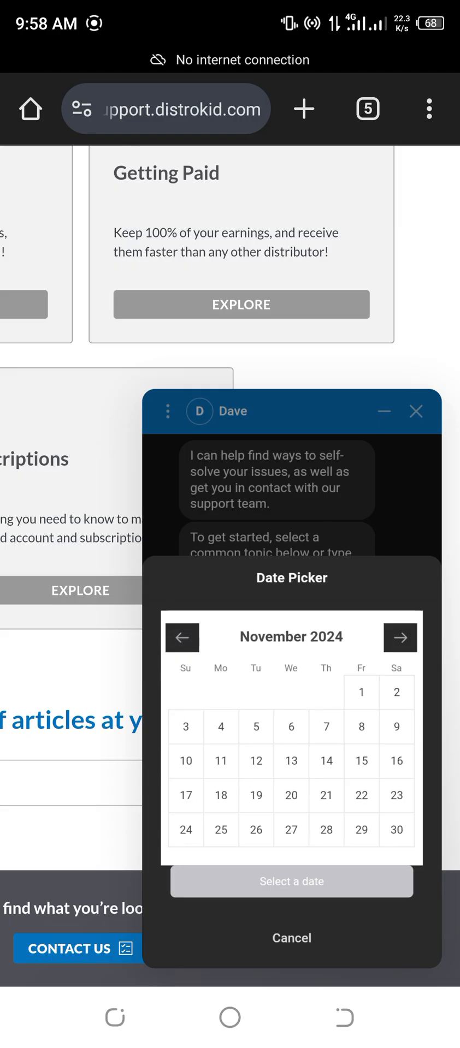
{"action": "left_click", "coordinate": [361, 760]}
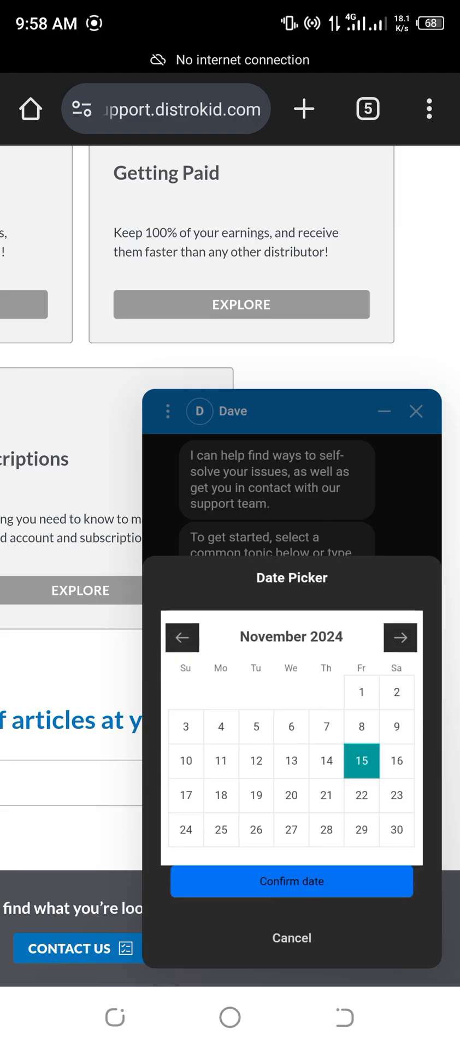
{"action": "left_click", "coordinate": [291, 881]}
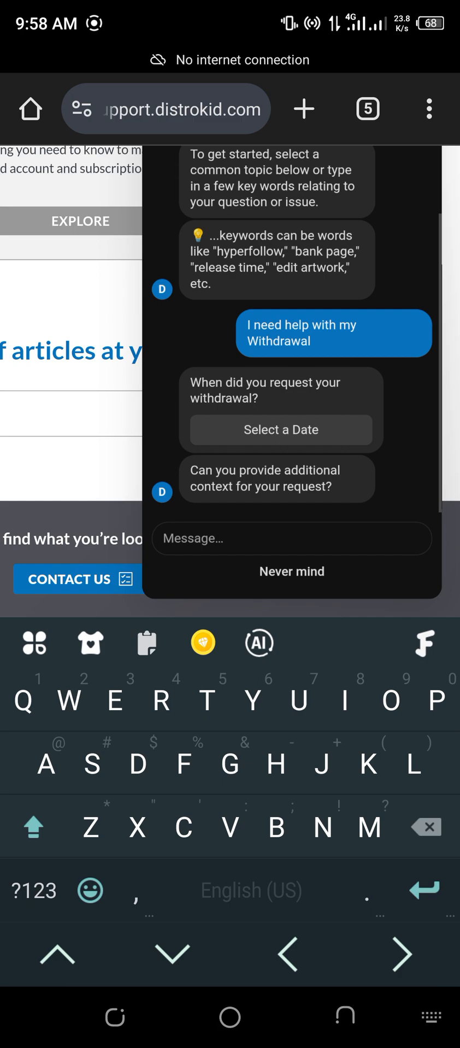
Step: Send Dave a message asking to unlock payout details to enter correct bank details
{"action": "left_click", "coordinate": [155, 642]}
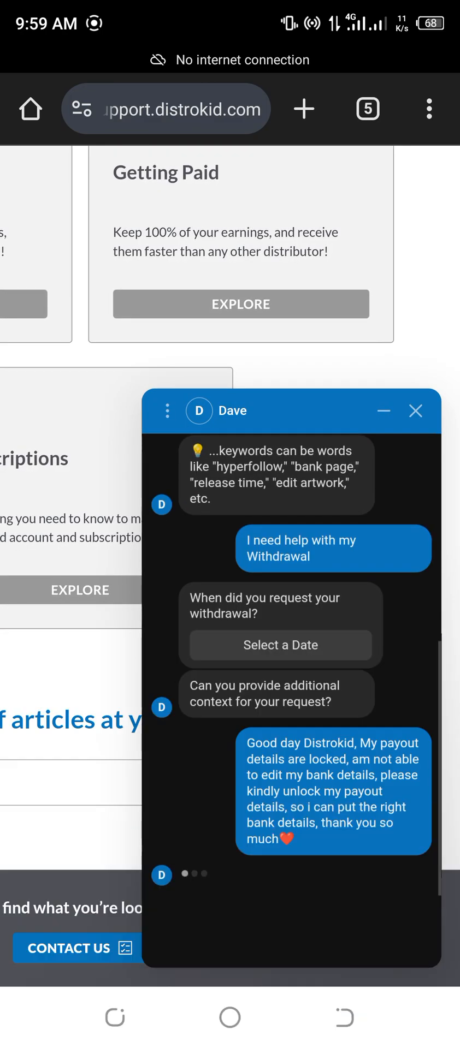
{"action": "left_click", "coordinate": [290, 538]}
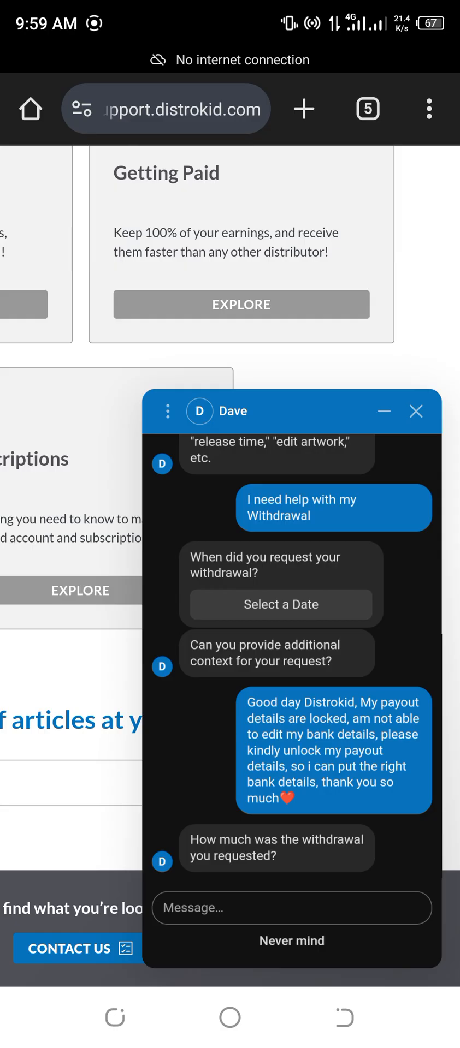
Step: Open and scroll through DistroKid support's auto-reply email in Gmail
{"action": "left_click", "coordinate": [292, 908]}
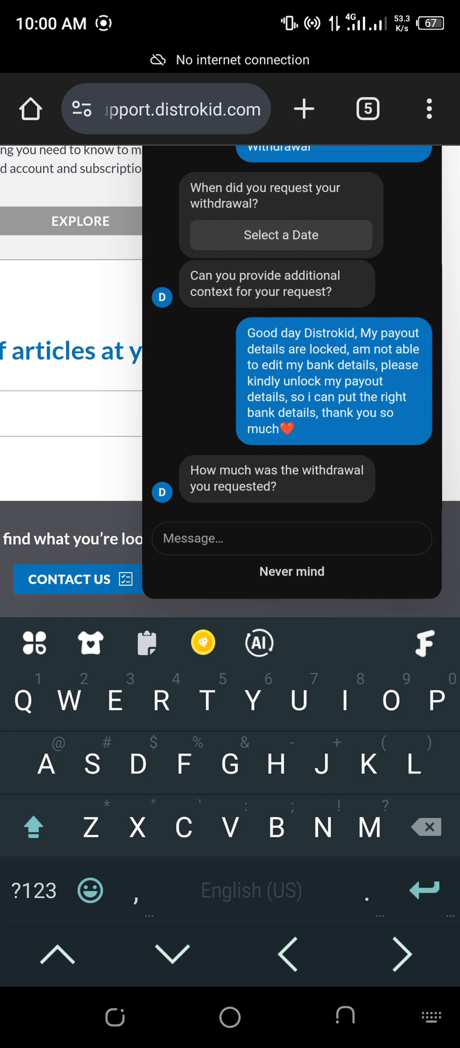
{"action": "left_click", "coordinate": [342, 1016]}
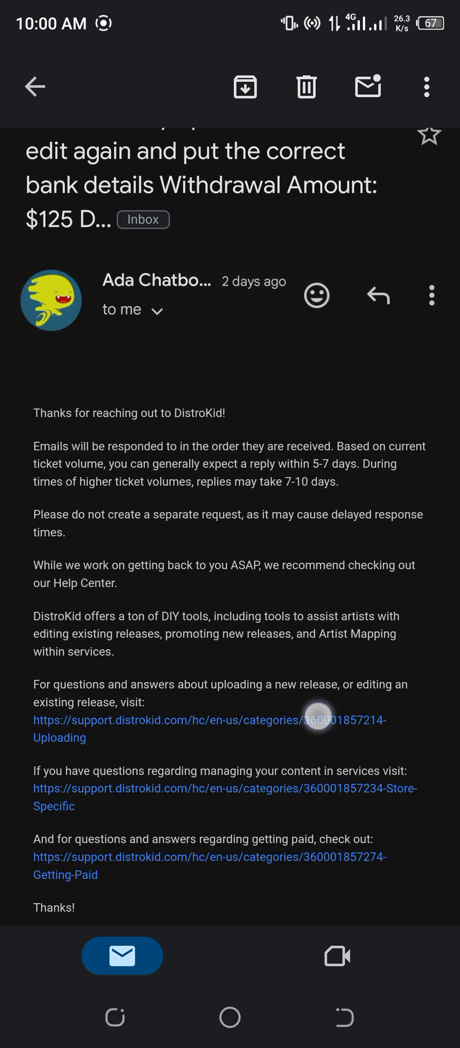
{"action": "scroll", "scroll_direction": "up", "scroll_amount": 3}
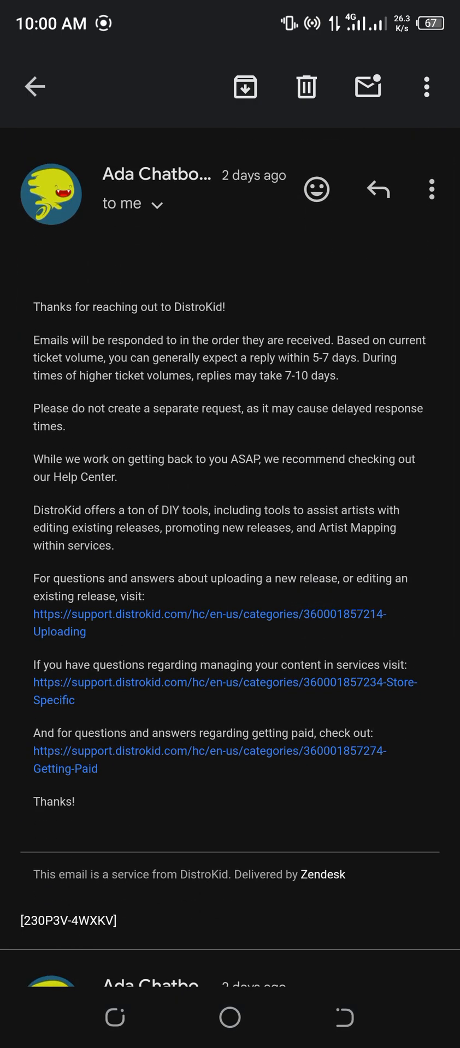